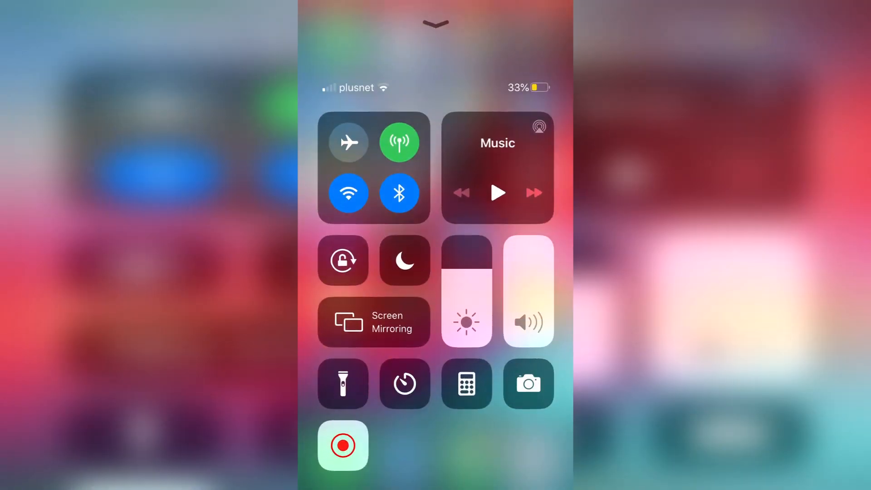
- Start a screen recording from Control Centre, then bring up Settings scrolled to the Control Centre entry
click(343, 445)
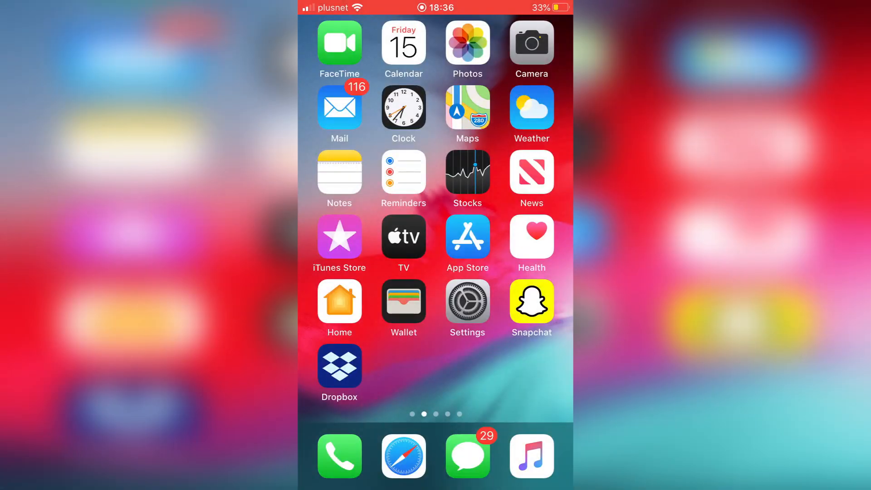
click(466, 308)
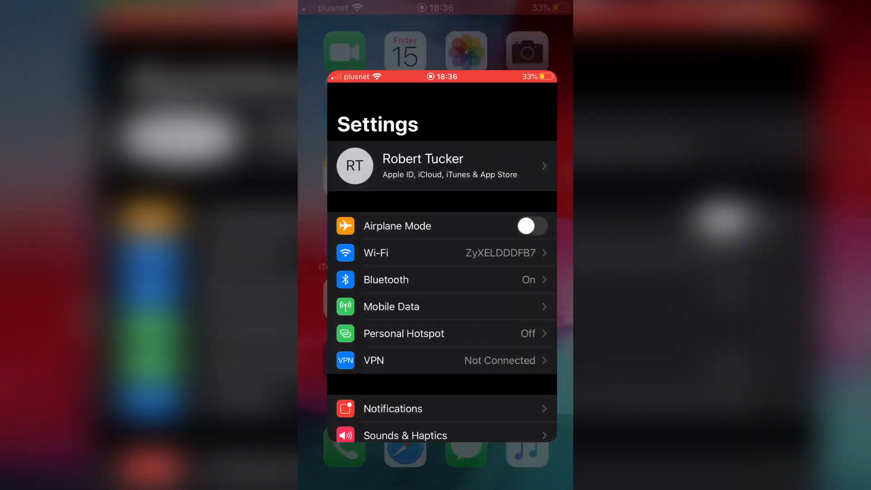
scroll(down, 3)
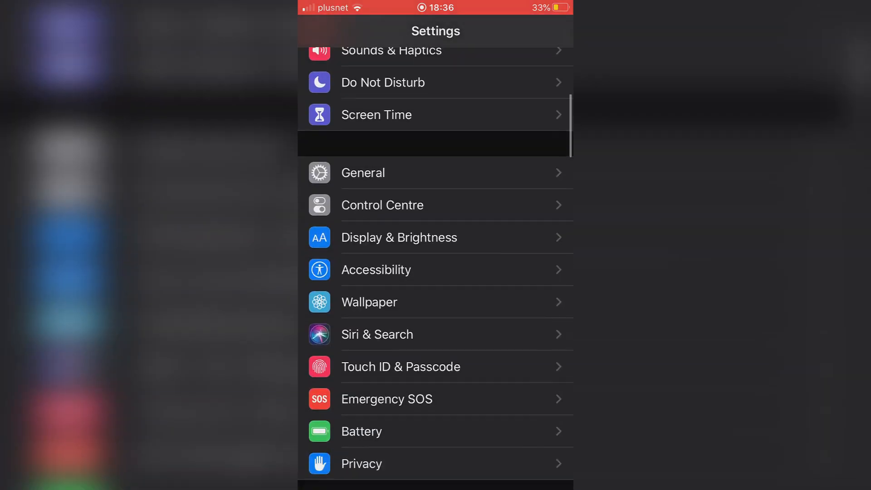
scroll(down, 3)
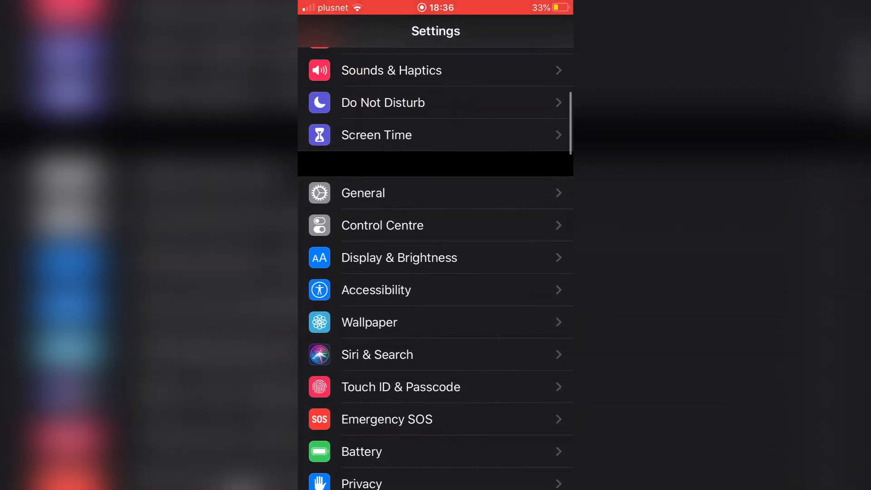
- Enter the Control Centre settings to reach the Customise Controls list
click(383, 225)
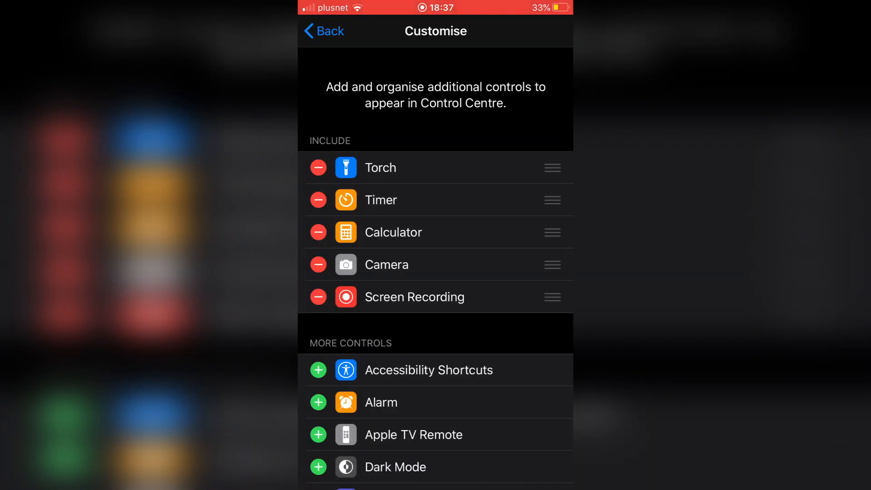
scroll(down, 3)
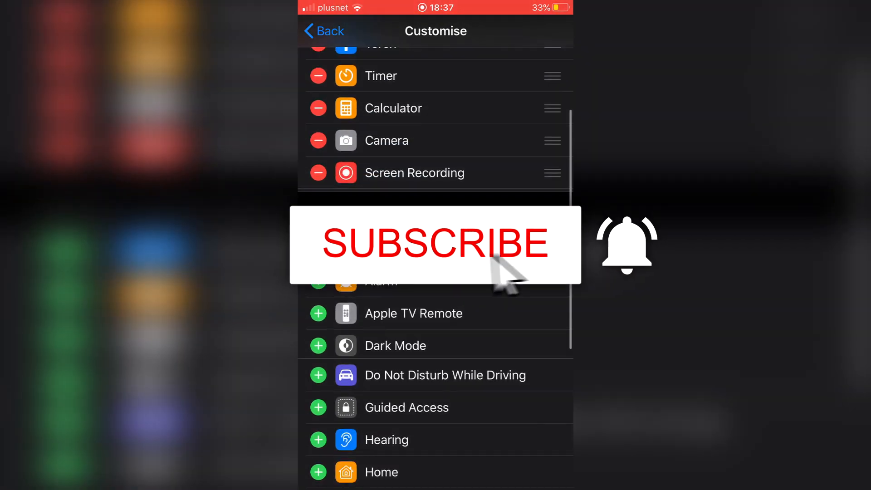
click(318, 346)
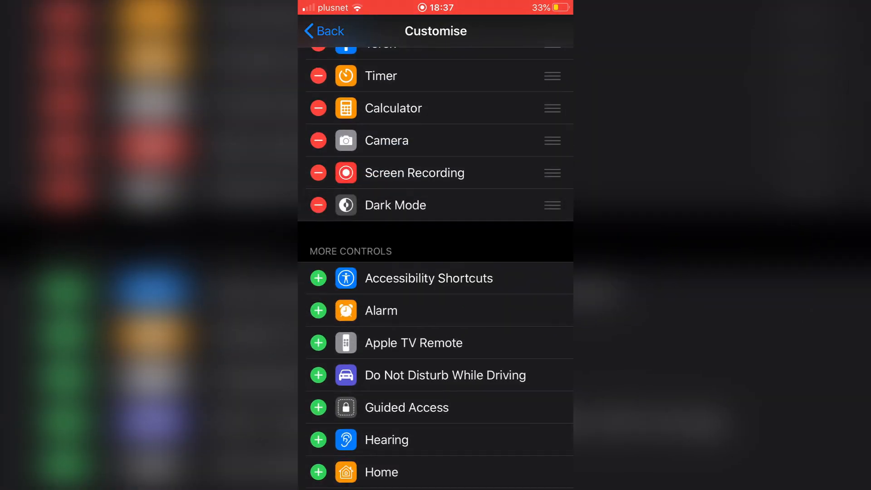
click(318, 205)
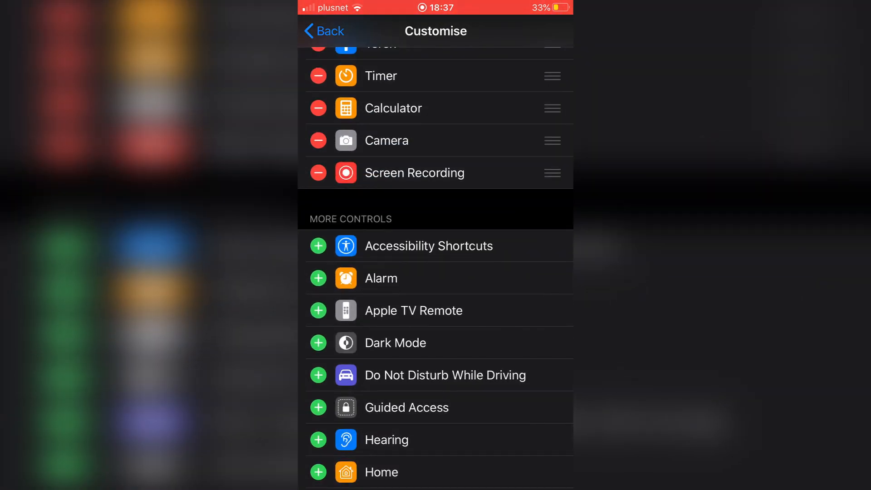
scroll(down, 3)
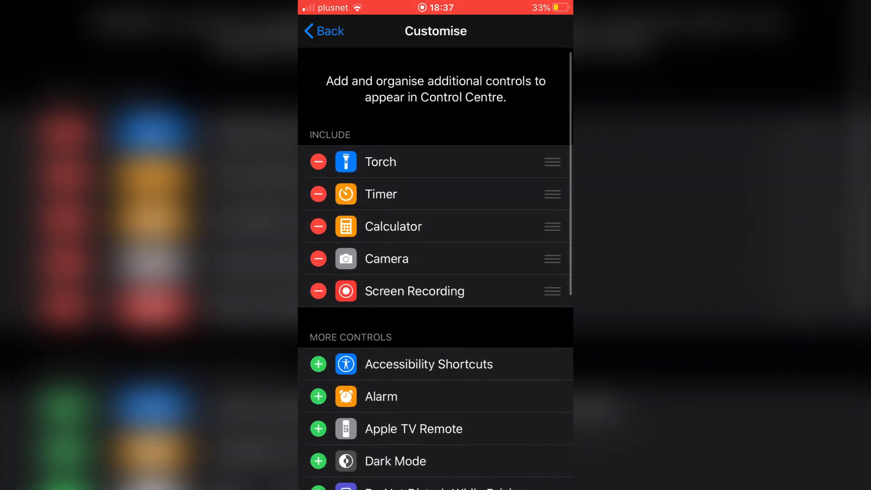